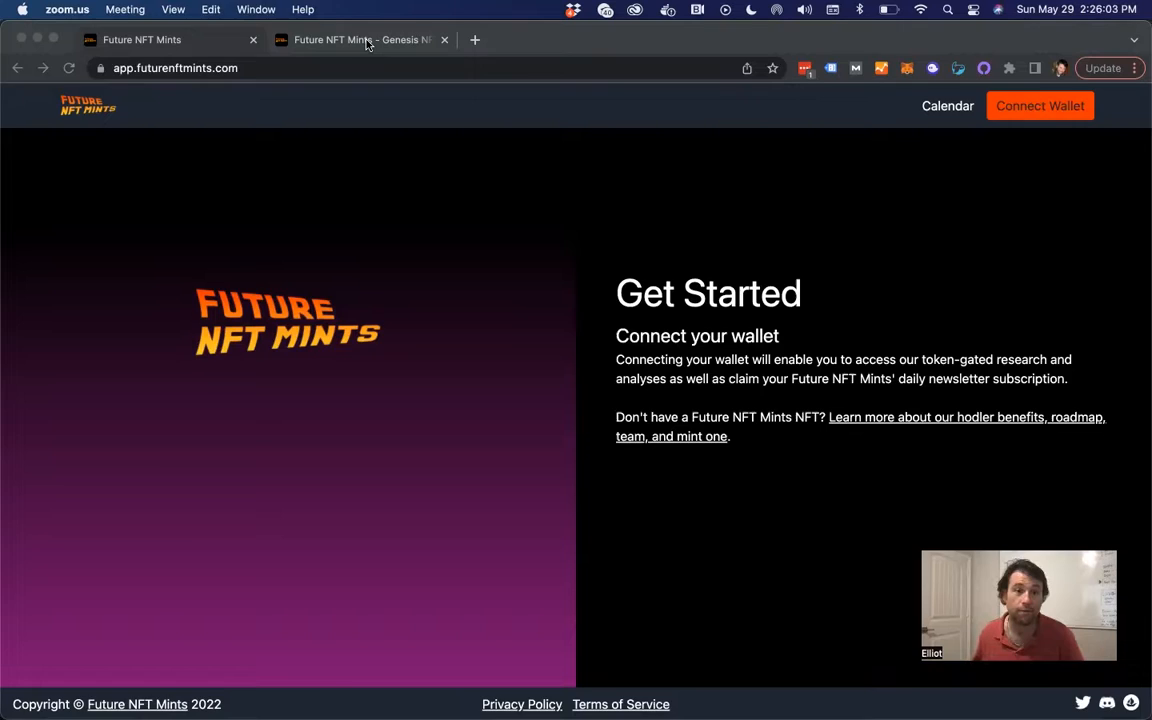
- Connect the MetaMask Primary account to the site via Connect Wallet
{"action": "left_click", "coordinate": [360, 40]}
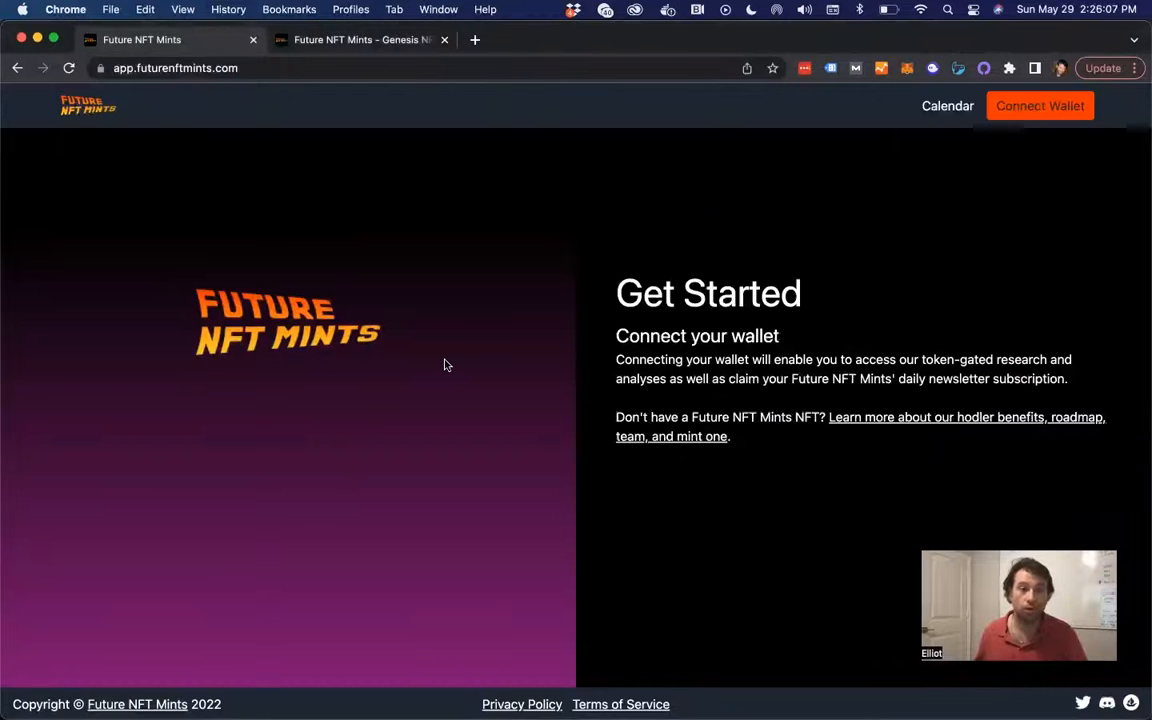
{"action": "mouse_move", "coordinate": [504, 232]}
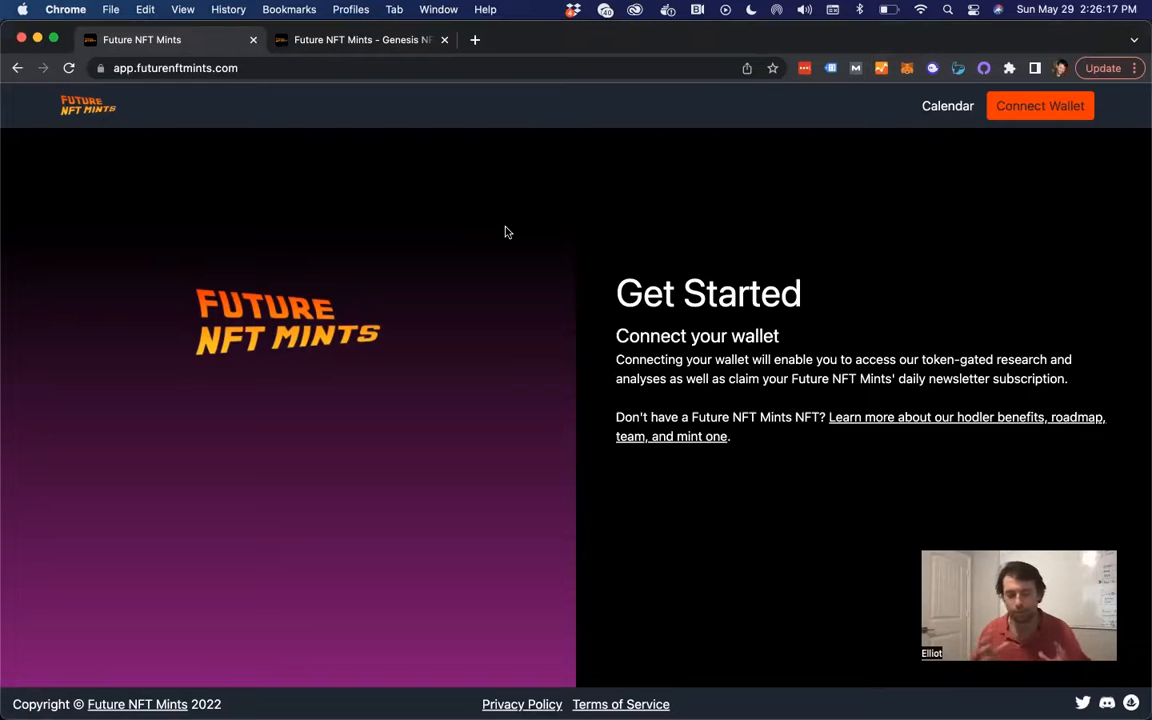
{"action": "mouse_move", "coordinate": [1050, 158]}
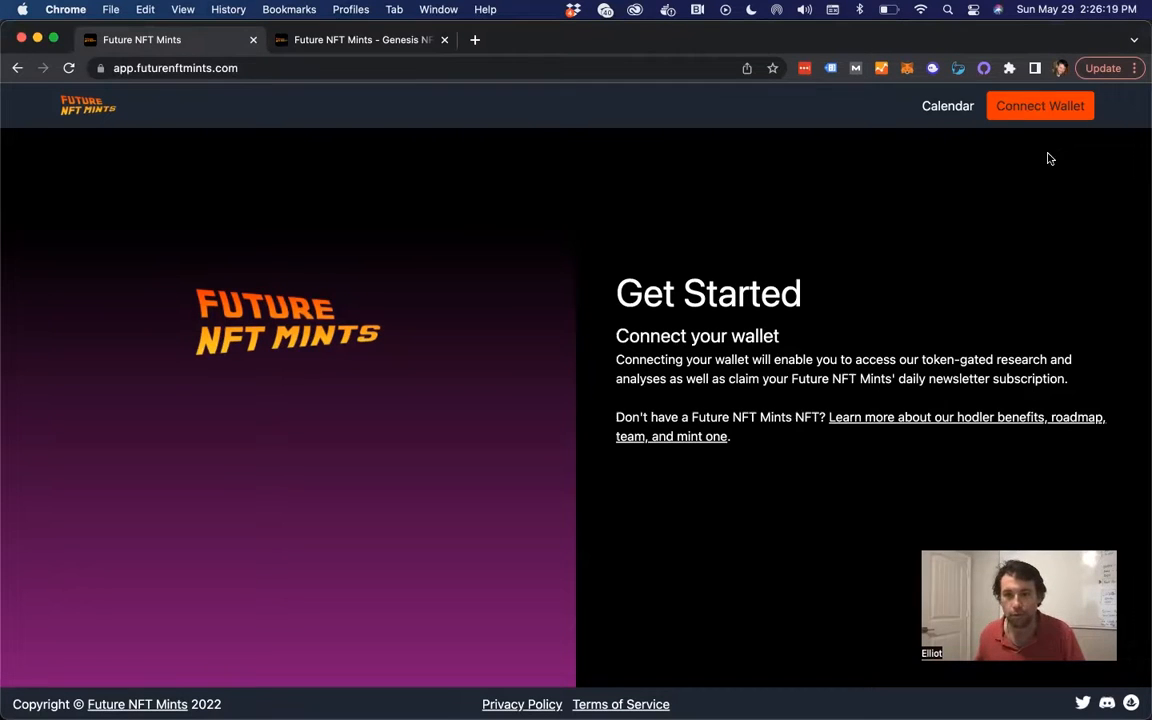
{"action": "left_click", "coordinate": [1040, 104]}
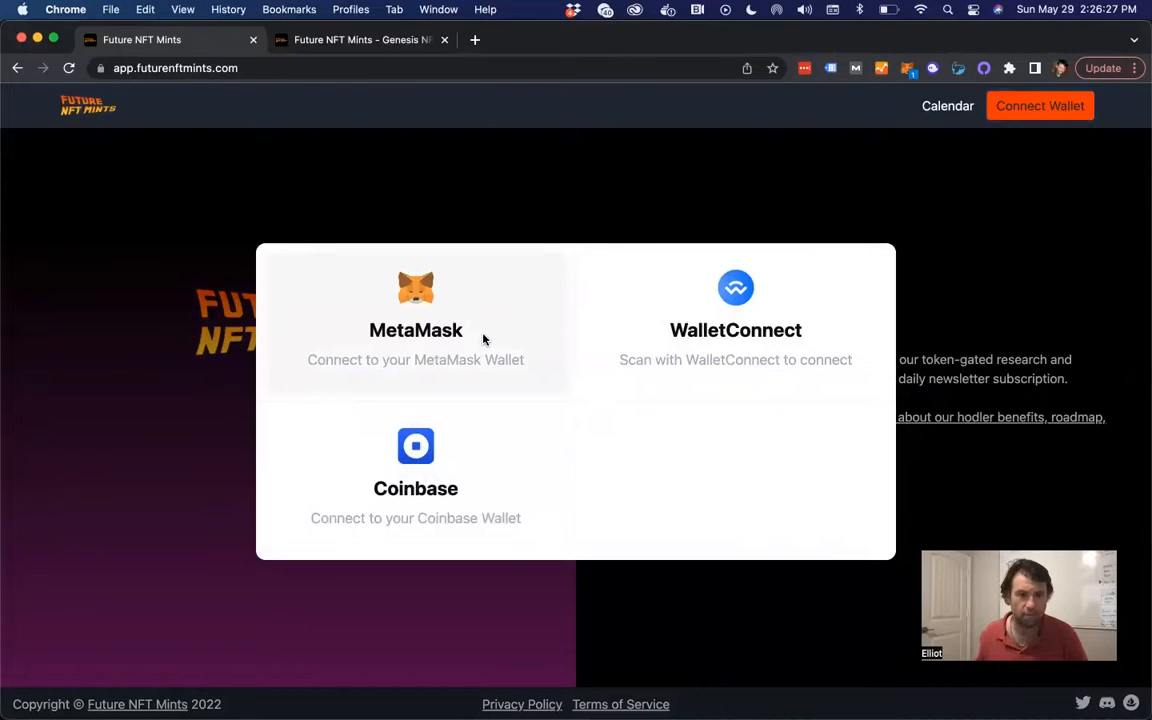
{"action": "left_click", "coordinate": [416, 320]}
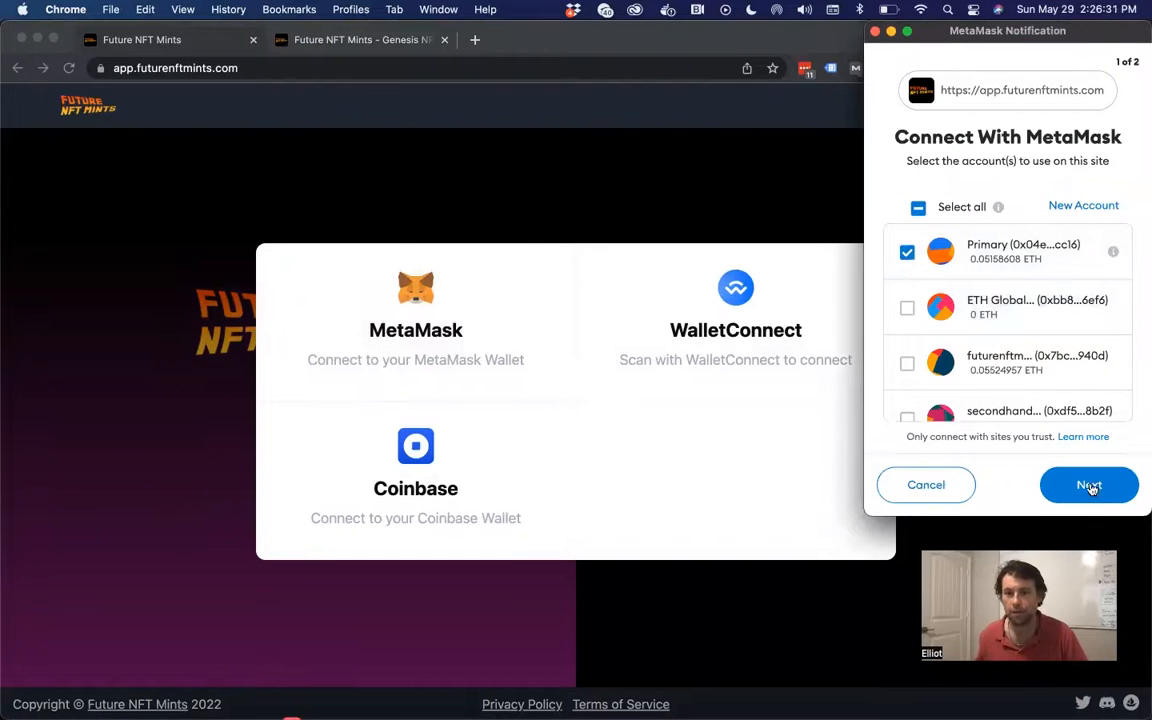
{"action": "left_click", "coordinate": [1088, 486]}
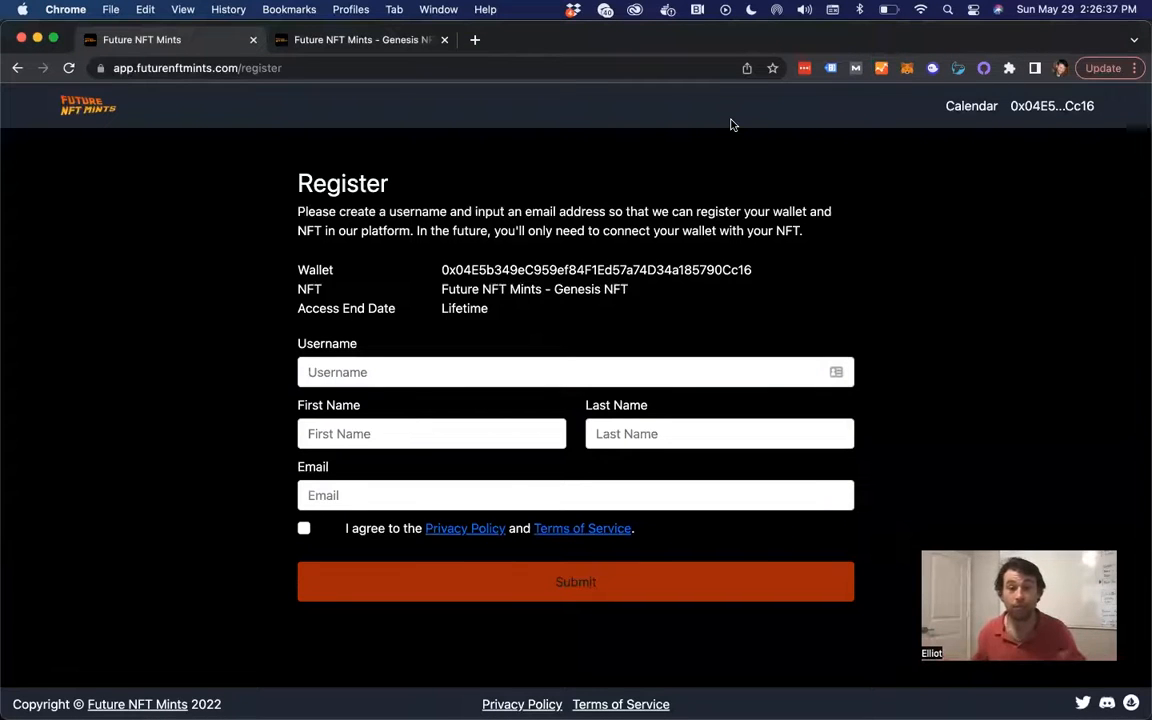
{"action": "mouse_move", "coordinate": [700, 264]}
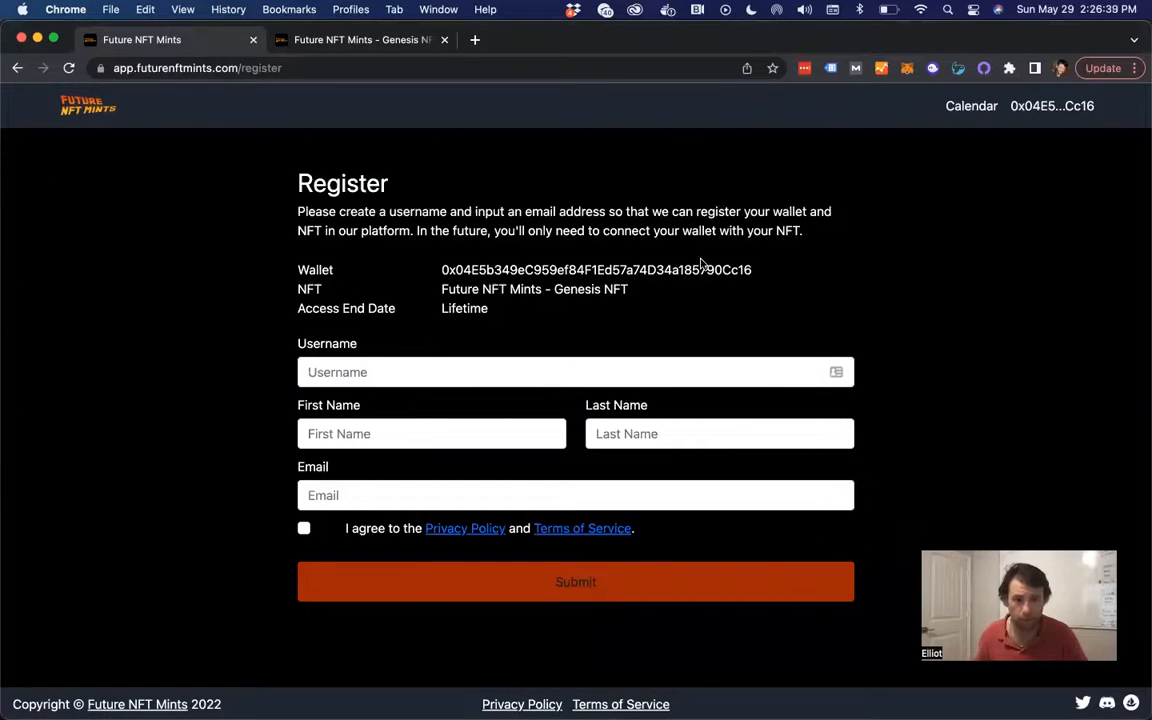
{"action": "mouse_move", "coordinate": [632, 296]}
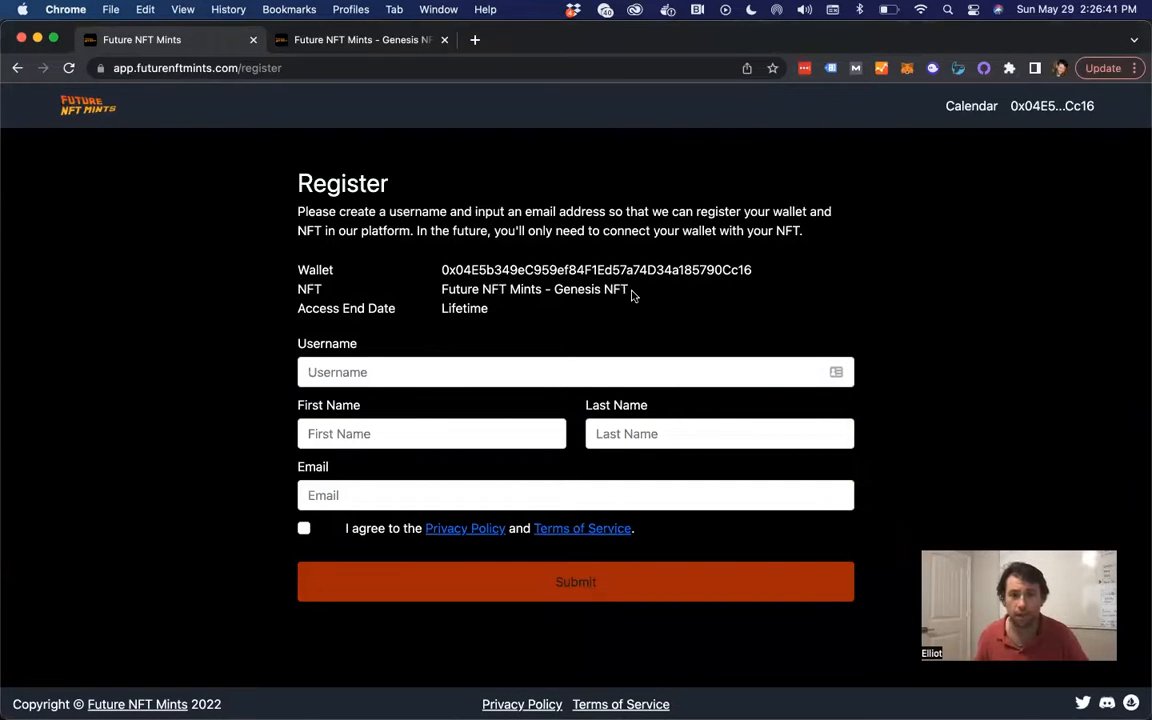
{"action": "mouse_move", "coordinate": [492, 318]}
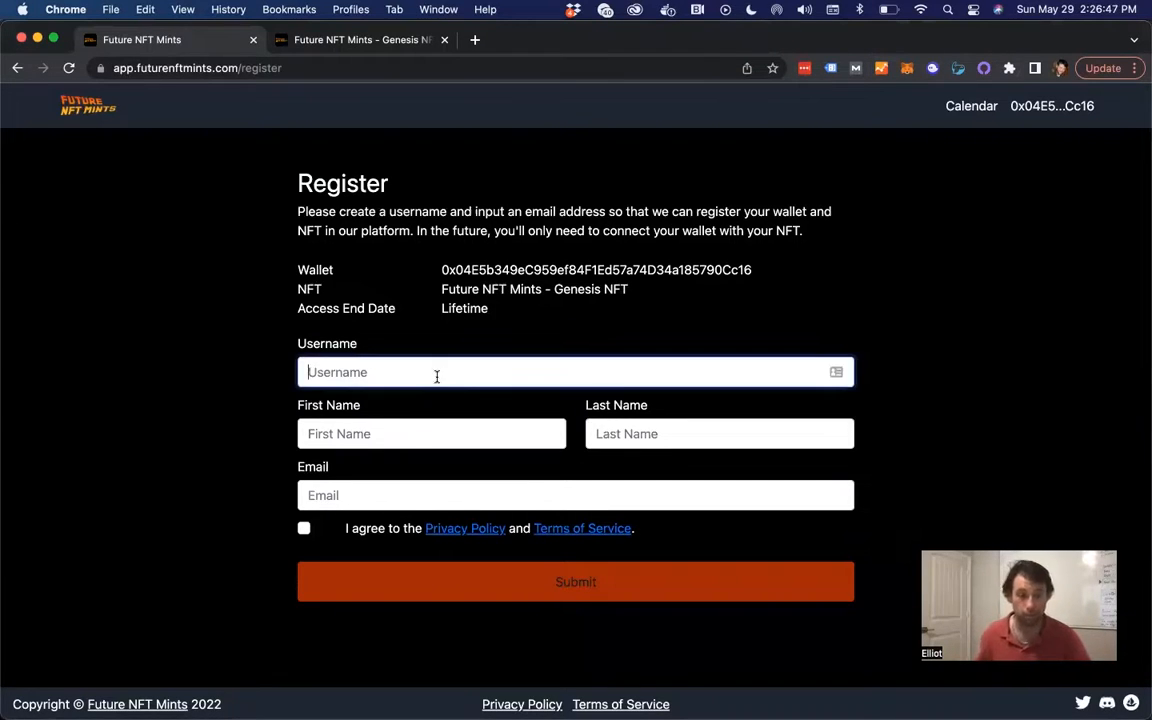
- Register with username 'elliotkos', name Elliot and email, agreeing to the terms, and submit
{"action": "type", "text": "elliotkos"}
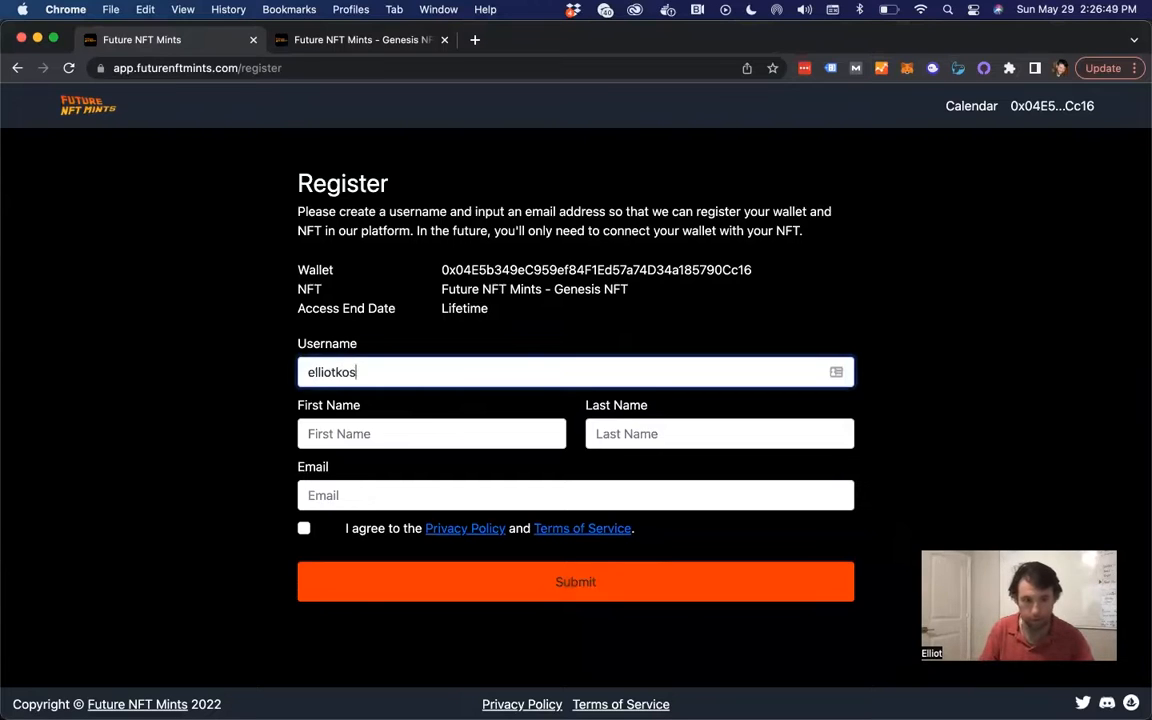
{"action": "type", "text": "Elliot"}
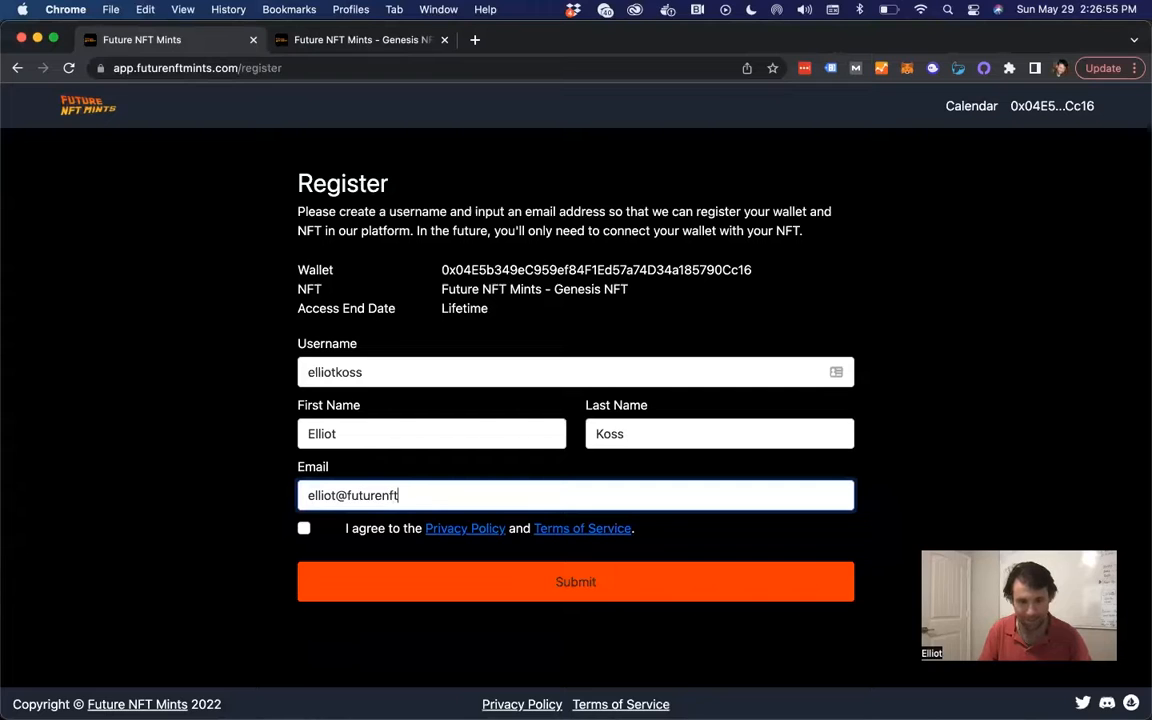
{"action": "type", "text": "mints.com"}
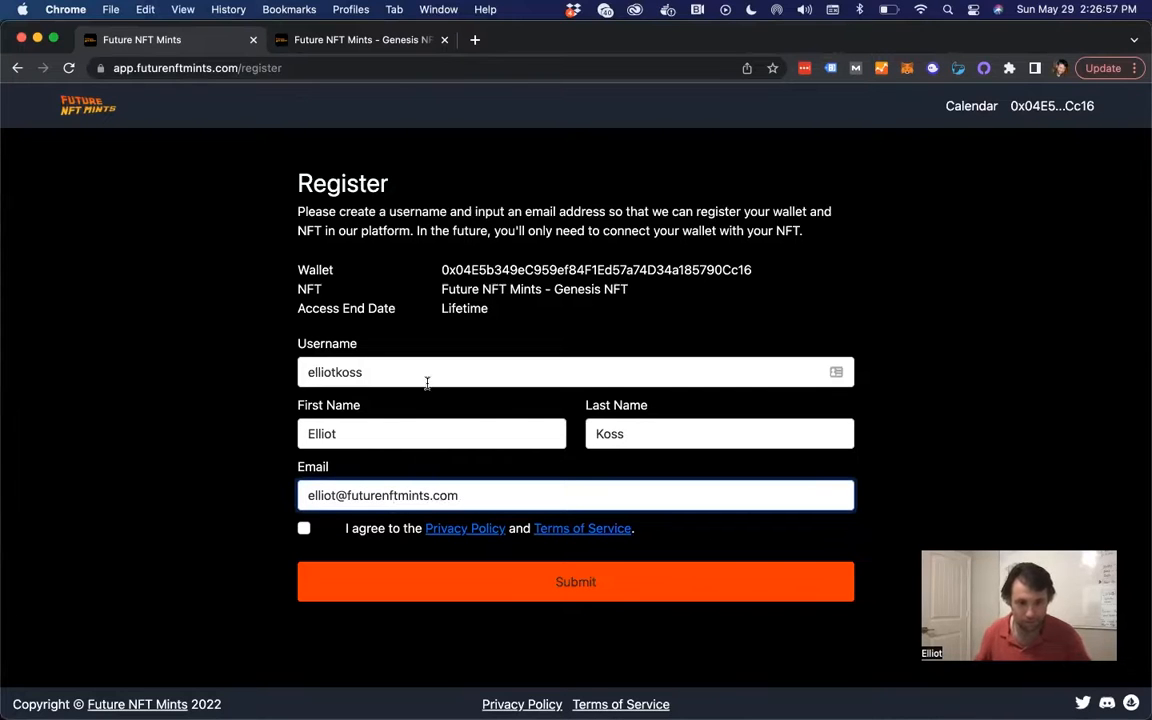
{"action": "left_click", "coordinate": [304, 528]}
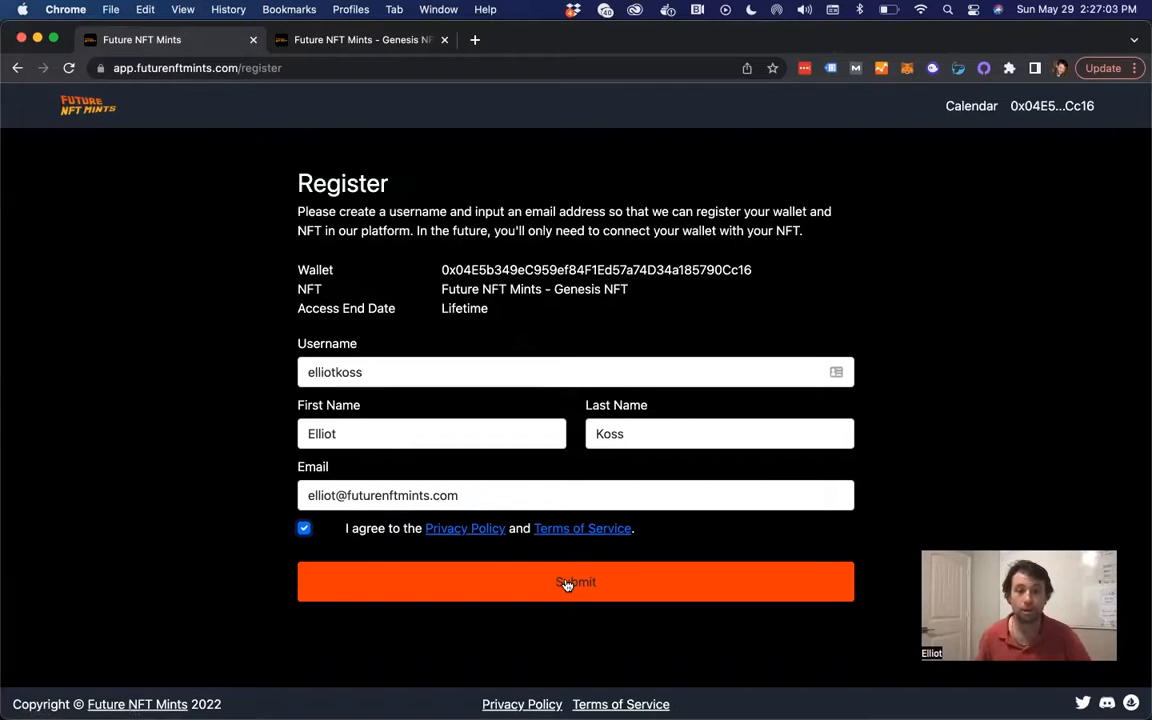
{"action": "left_click", "coordinate": [576, 582]}
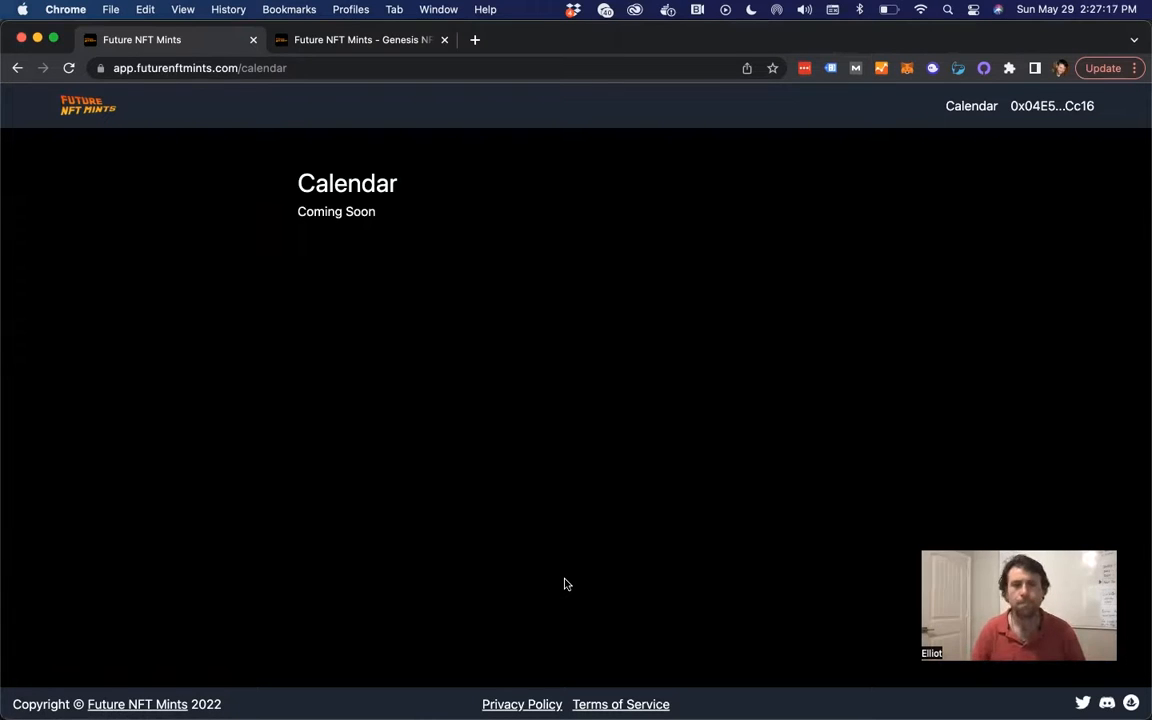
{"action": "mouse_move", "coordinate": [332, 218]}
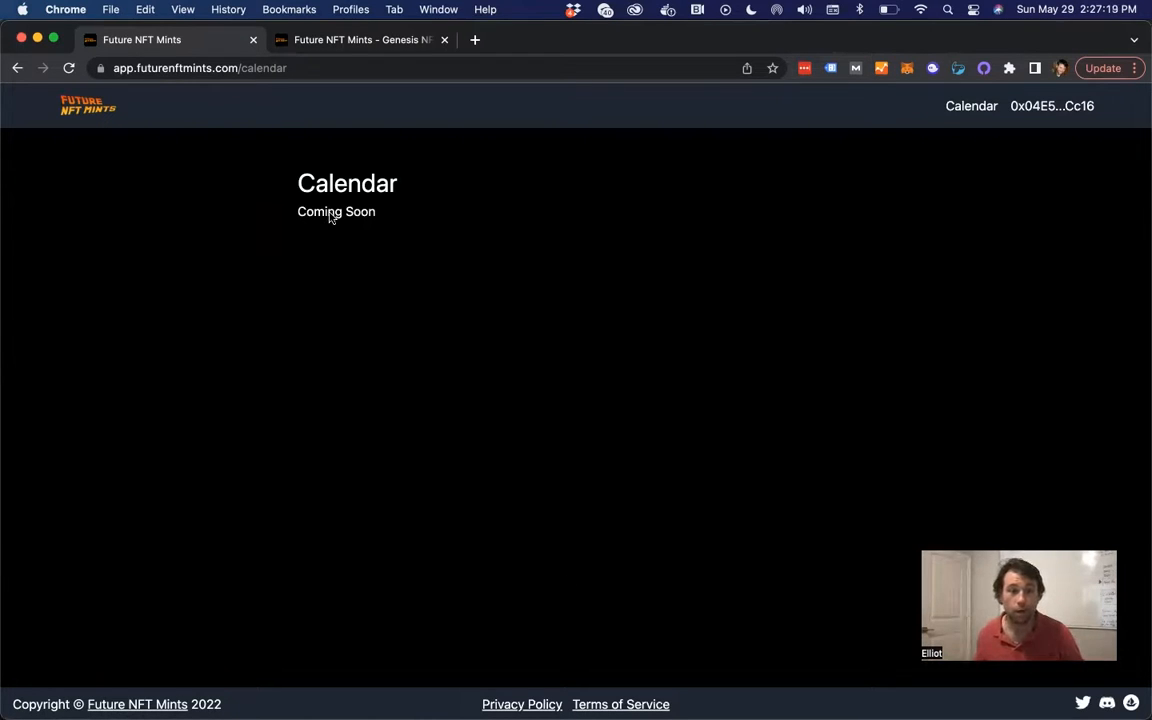
{"action": "mouse_move", "coordinate": [492, 236]}
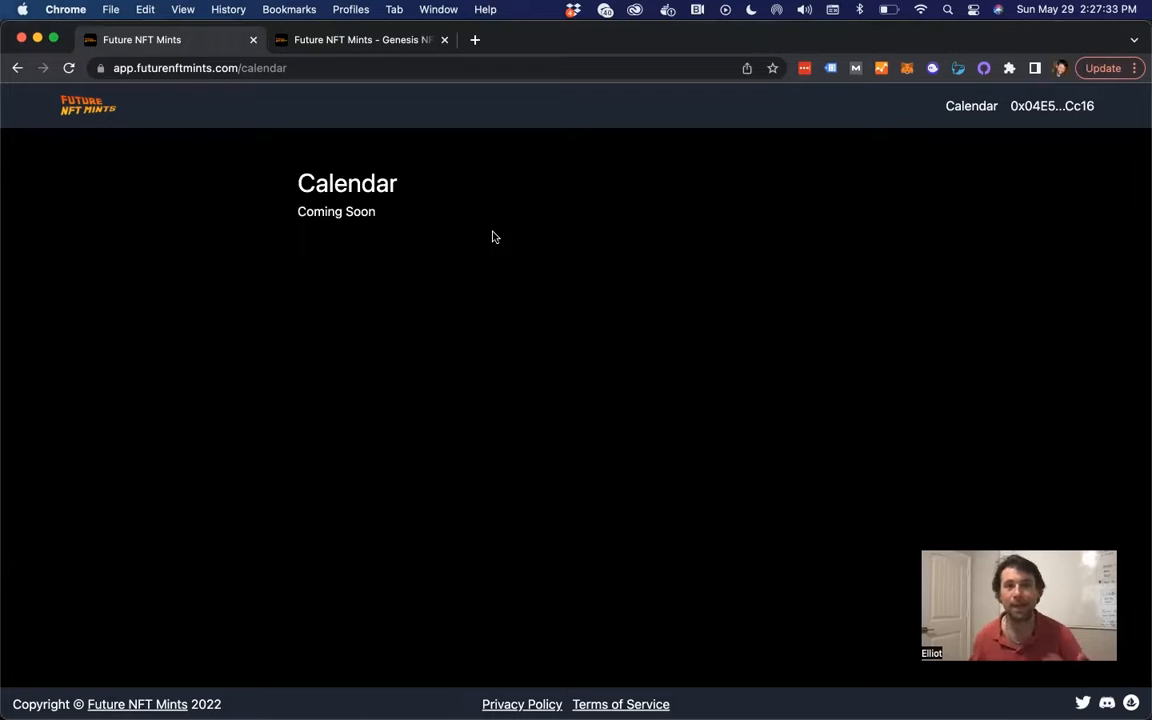
{"action": "mouse_move", "coordinate": [1044, 524]}
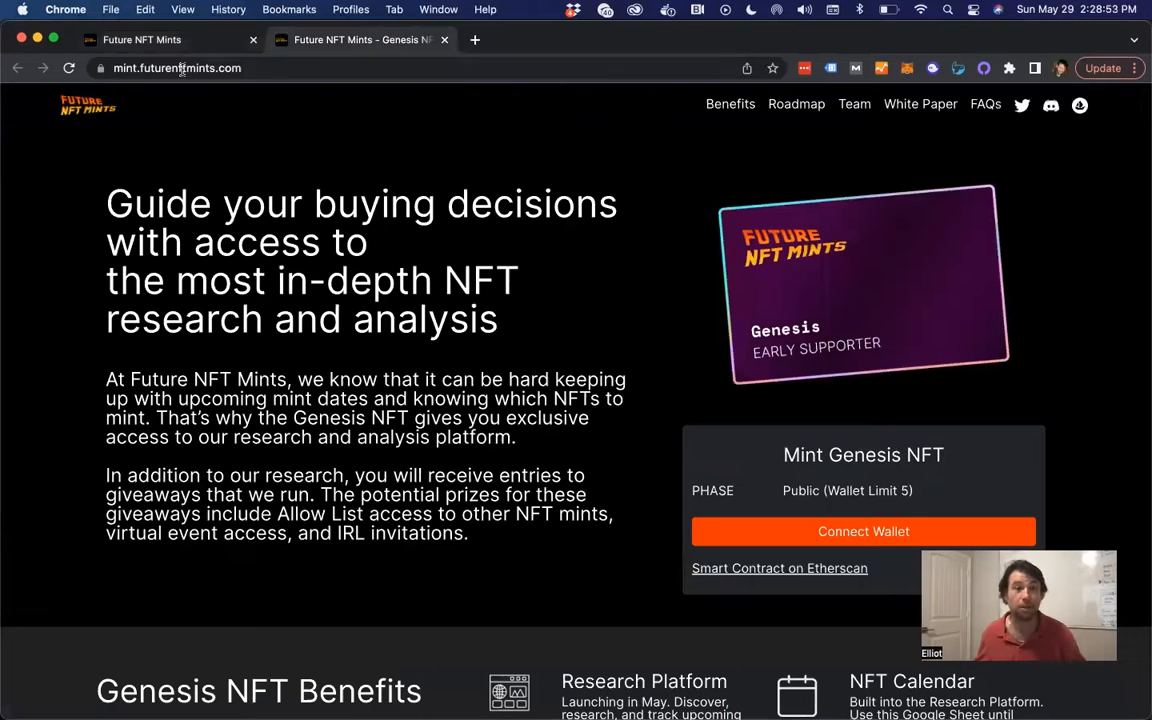
- Scroll the Genesis NFT mint page down to its Benefits section and back to the top
{"action": "scroll", "scroll_direction": "down", "scroll_amount": 3}
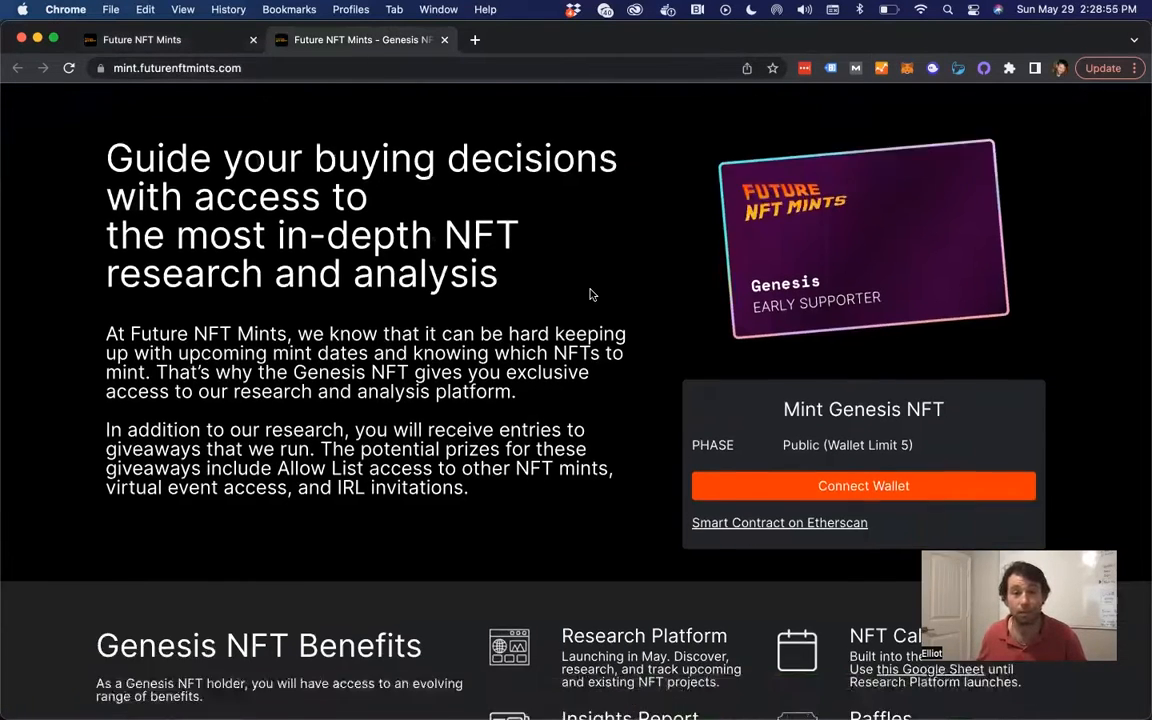
{"action": "scroll", "scroll_direction": "down", "scroll_amount": 3}
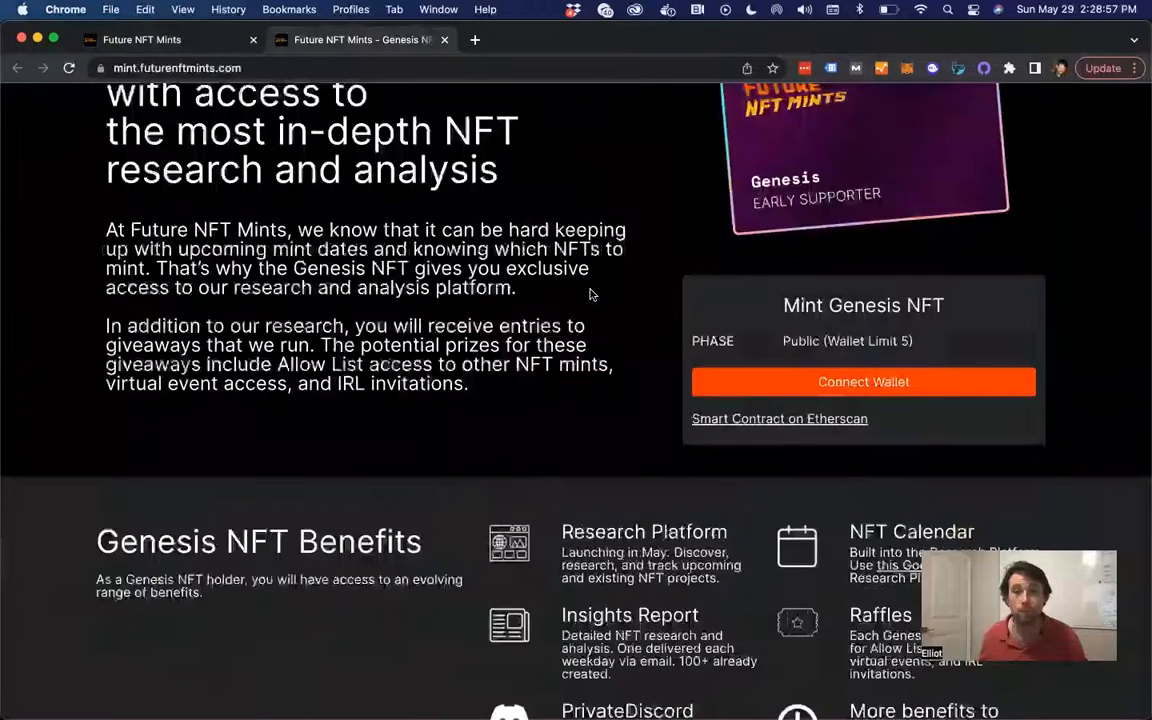
{"action": "scroll", "scroll_direction": "up", "scroll_amount": 3}
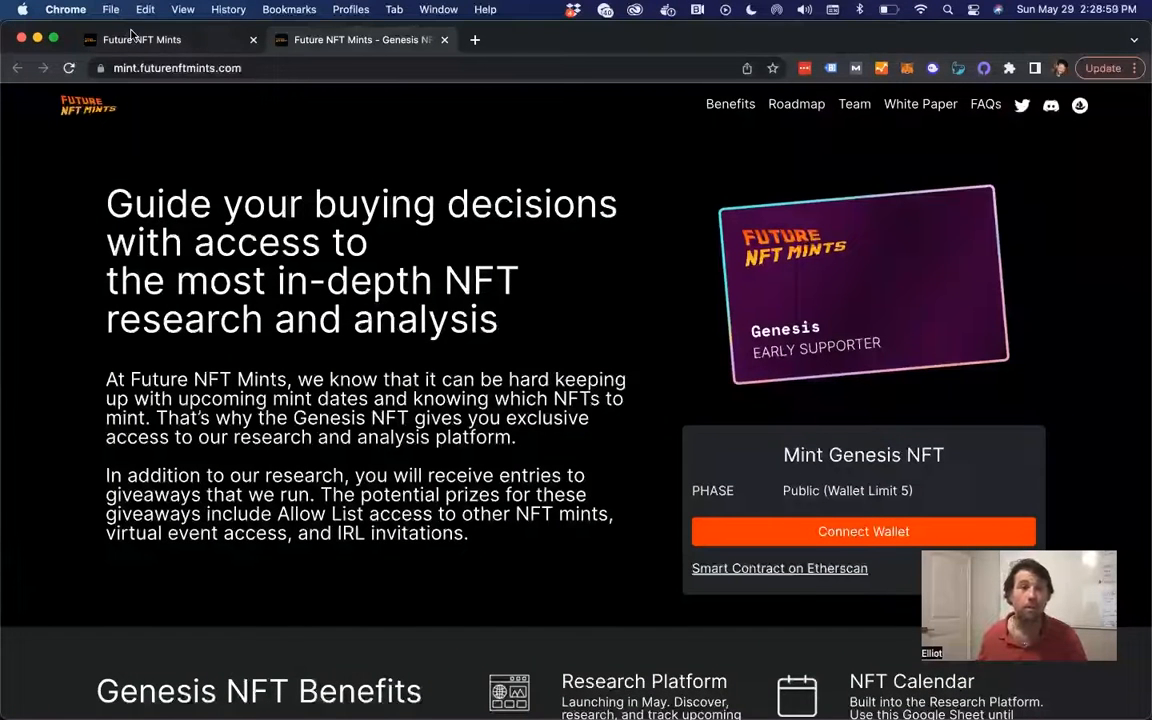